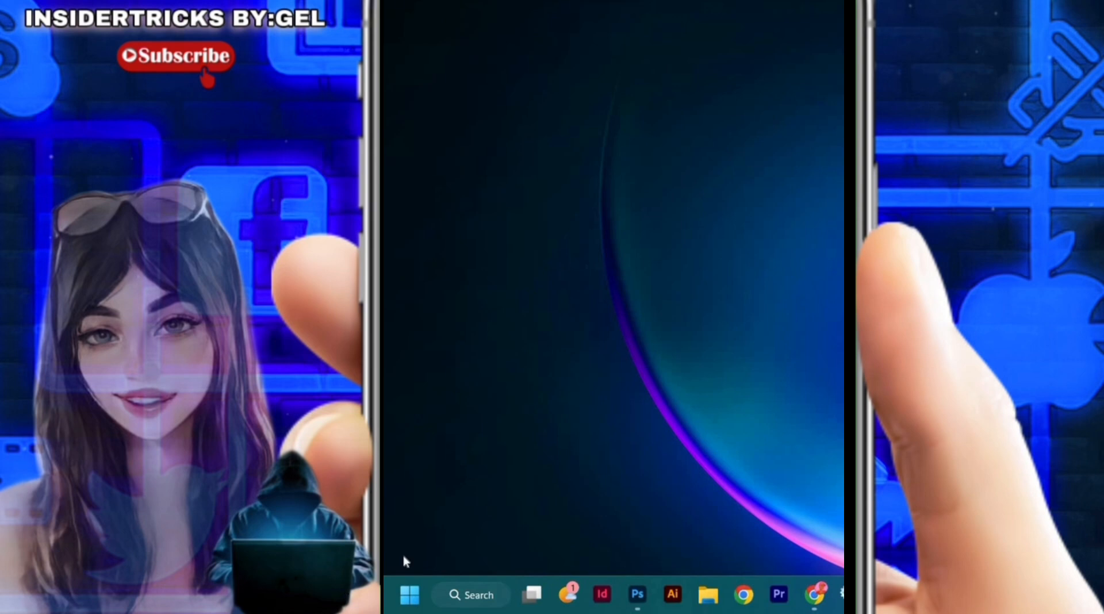
{"action": "mouse_move", "coordinate": [827, 413]}
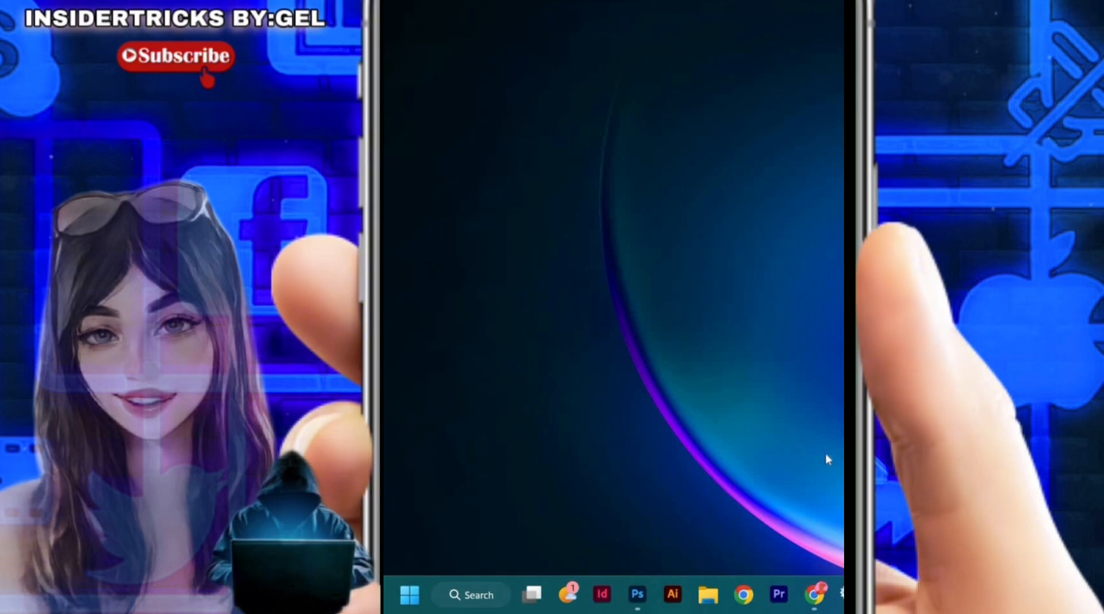
{"action": "mouse_move", "coordinate": [830, 471]}
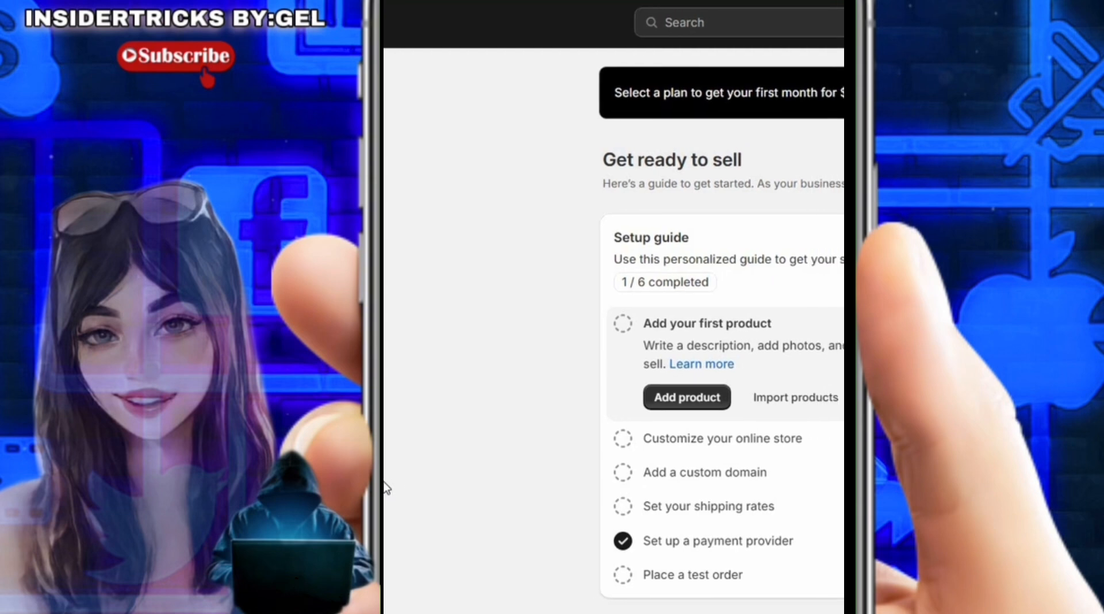
- Install the free Fraud Filter app from its Shopify App Store listing
{"action": "left_click", "coordinate": [732, 22]}
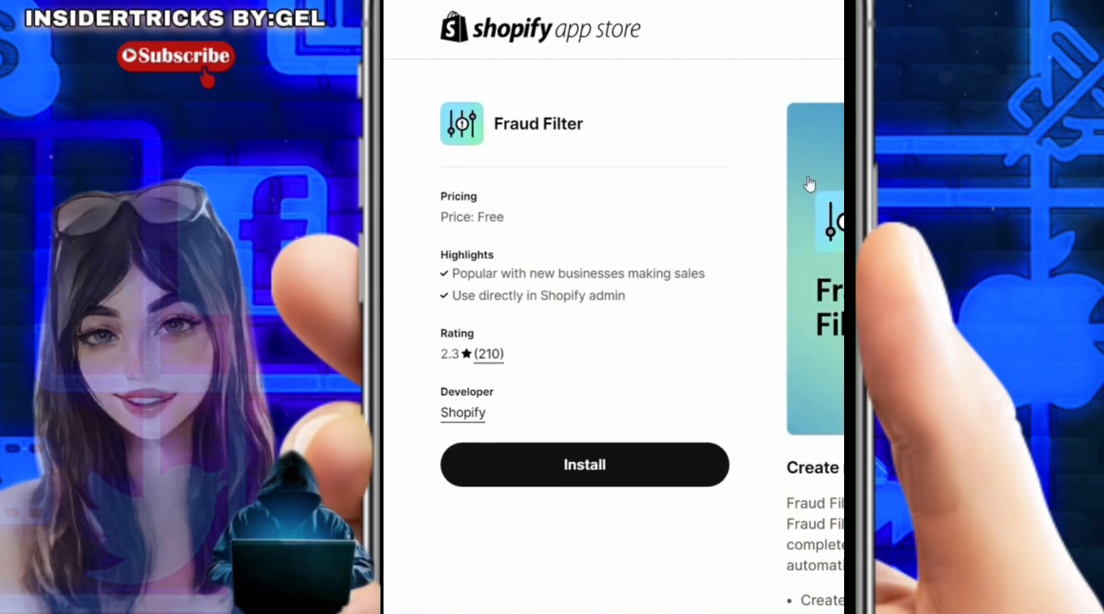
{"action": "scroll", "scroll_direction": "up", "scroll_amount": 3}
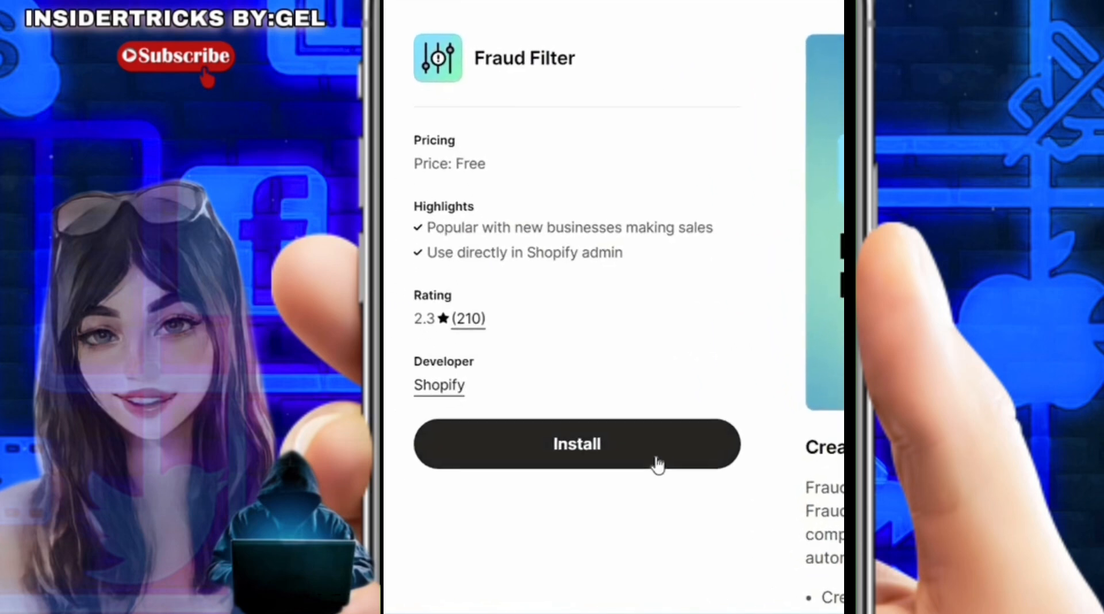
{"action": "left_click", "coordinate": [576, 444]}
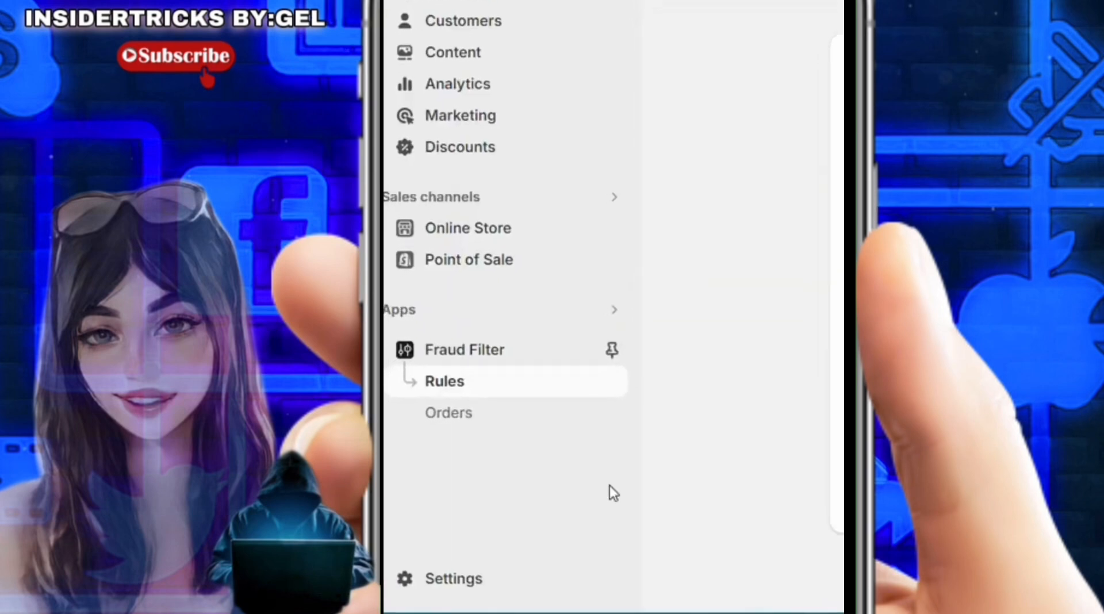
- Open store Settings on the Apps and sales channels section to see installed apps
{"action": "left_click", "coordinate": [453, 578]}
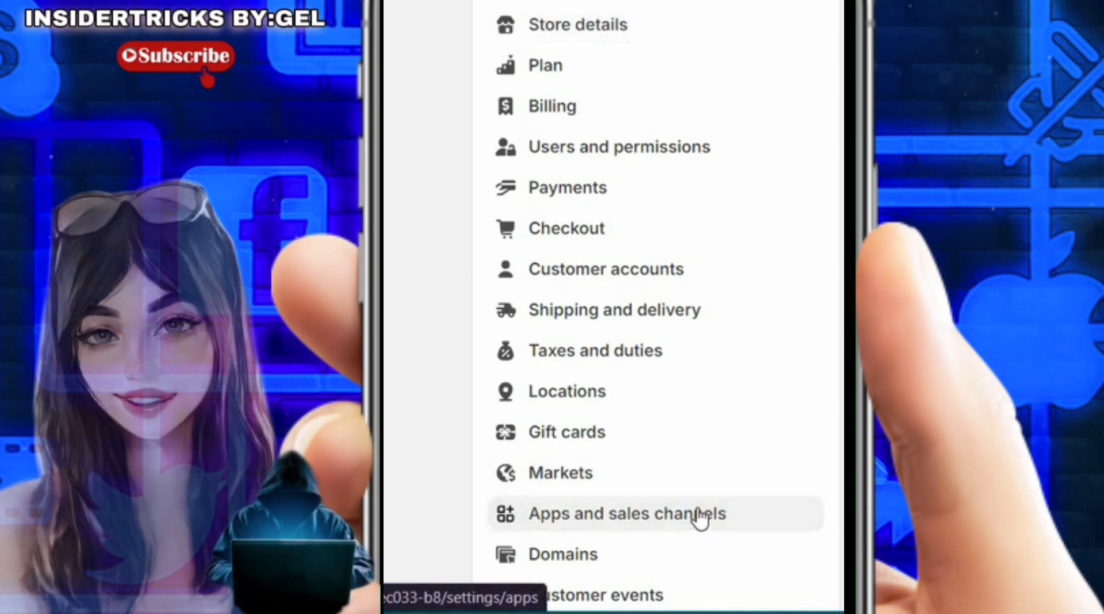
{"action": "left_click", "coordinate": [624, 513]}
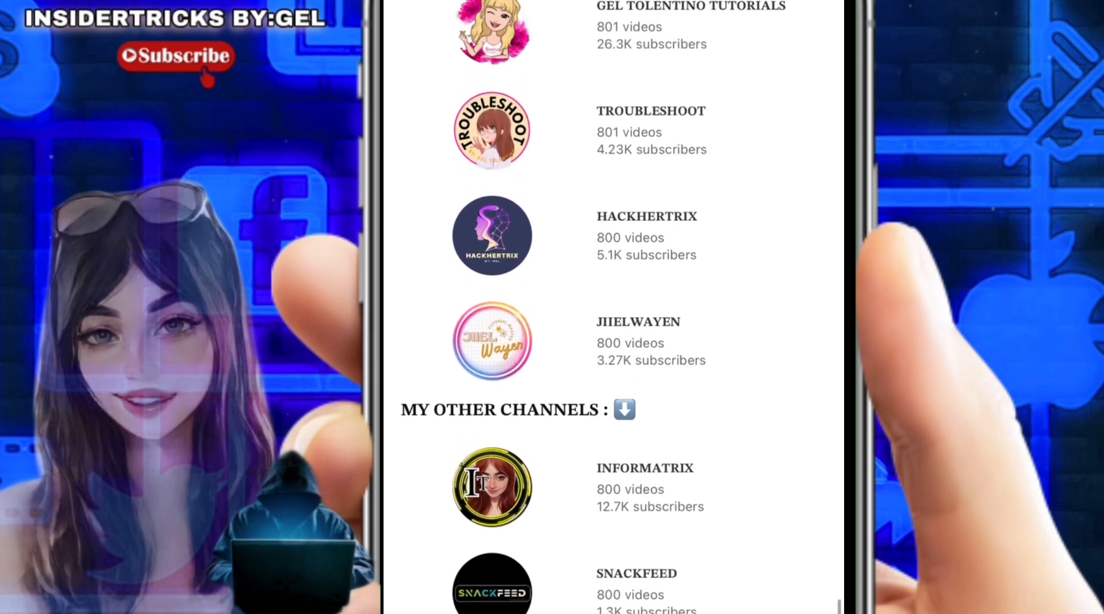
{"action": "scroll", "scroll_direction": "up", "scroll_amount": 3}
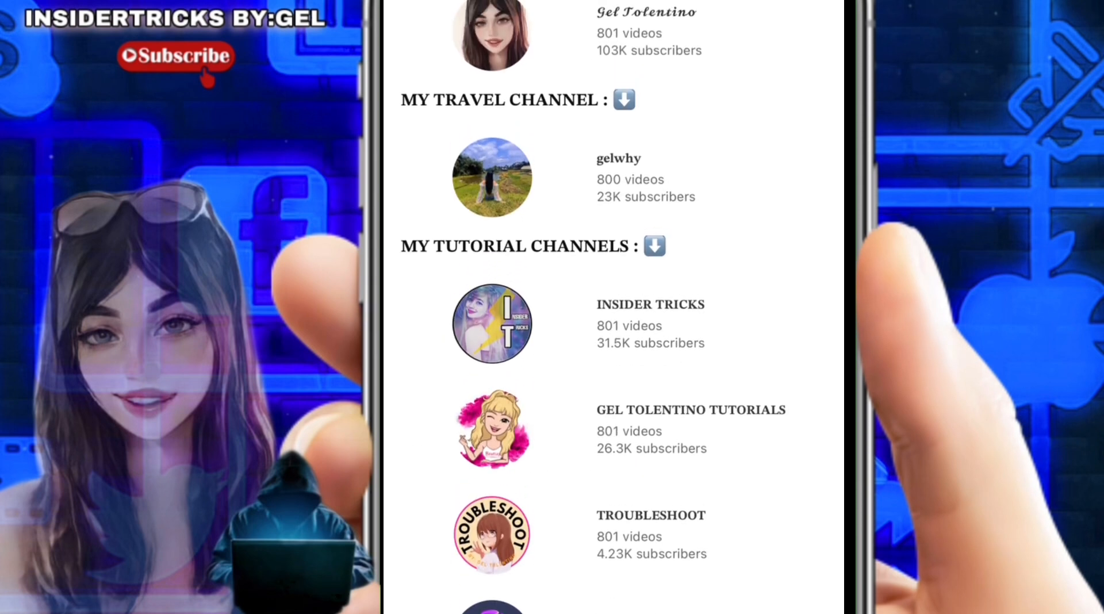